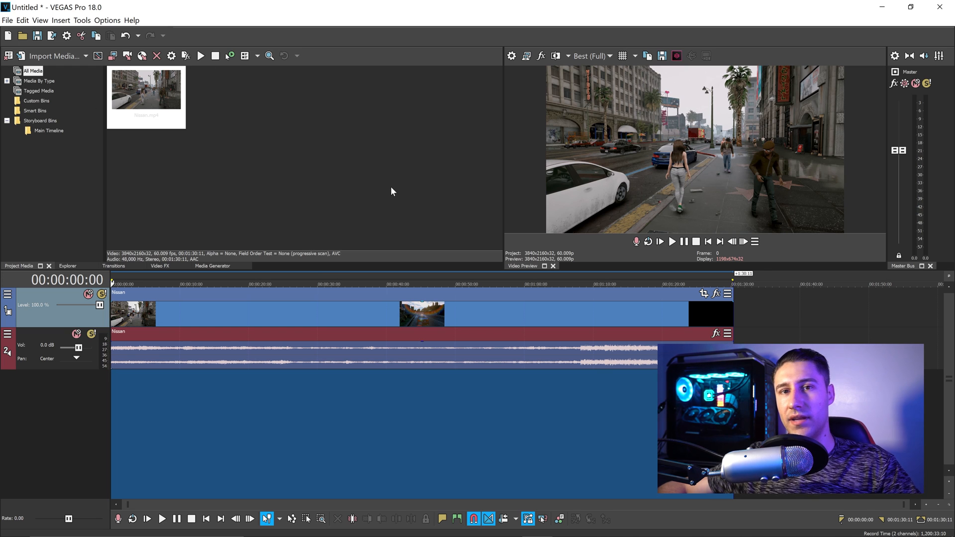
mouse_move(376, 177)
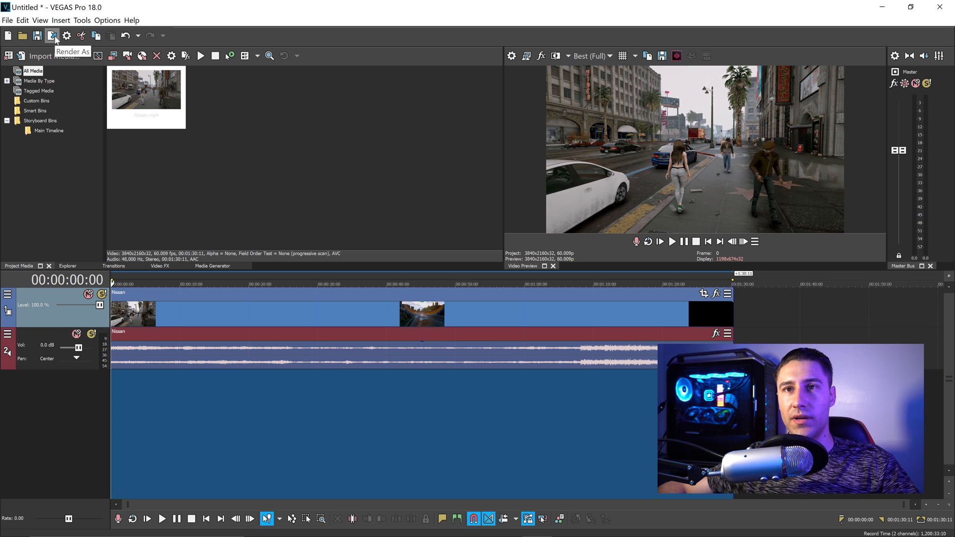
- Choose MAGIX AVC/AAC MP4 with the Internet UHD 2160p 59.94 fps template in Render As
click(52, 35)
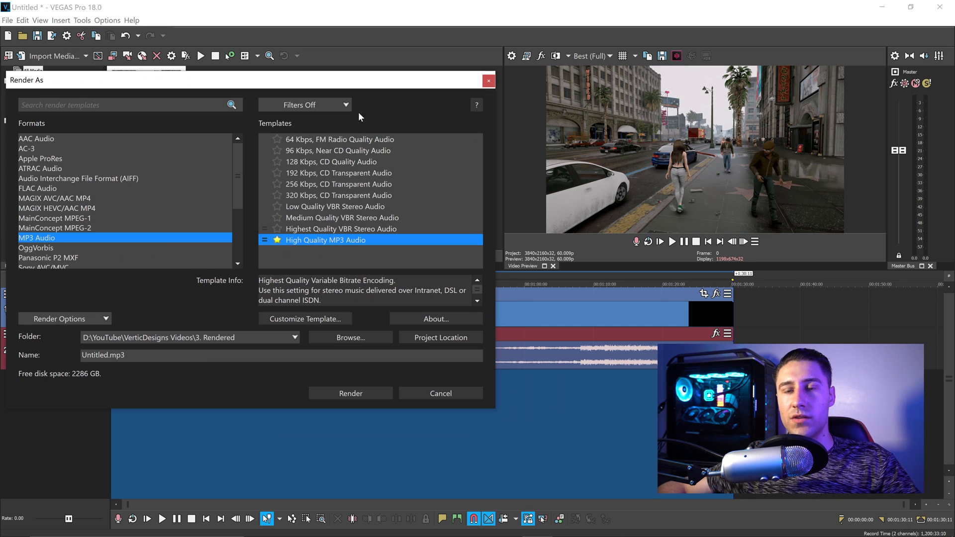
click(54, 198)
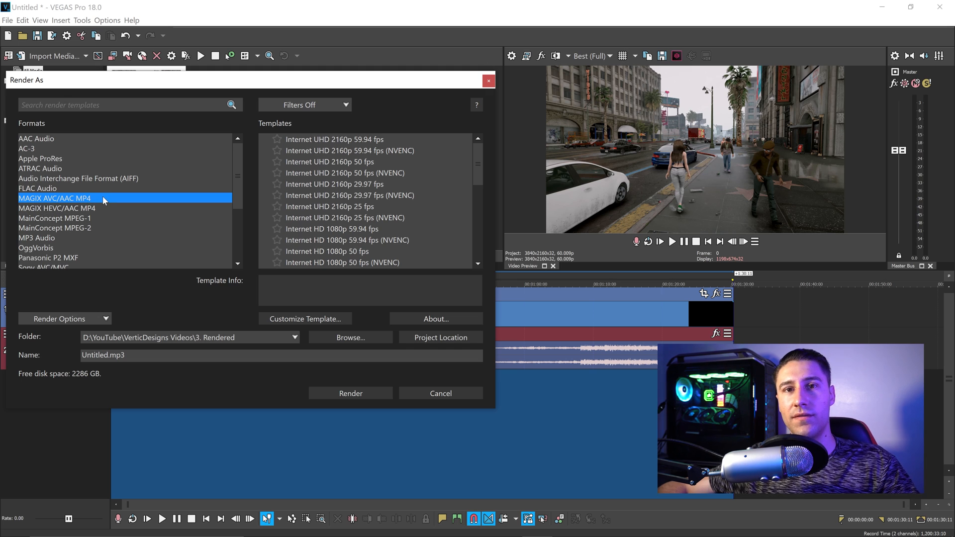
click(334, 139)
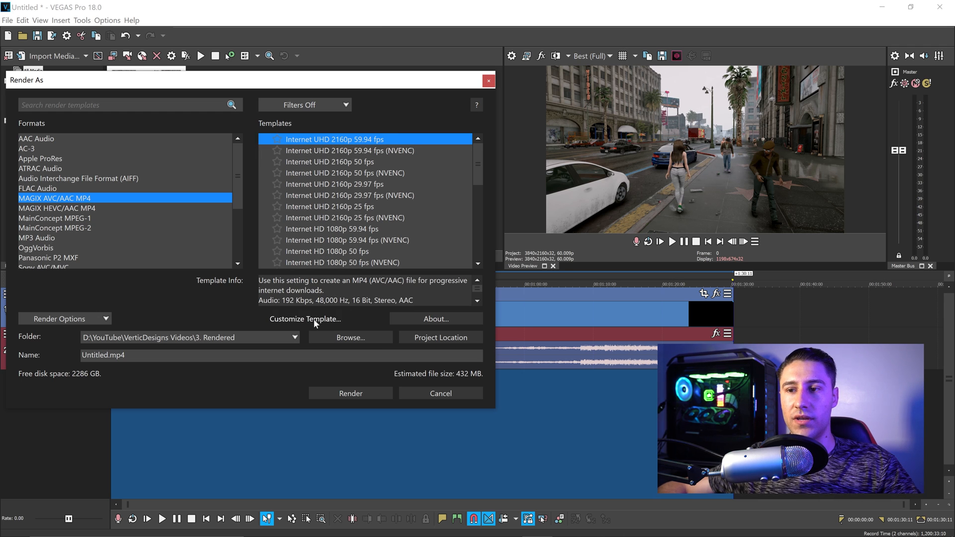
- Customise the template to a 60 fps frame rate with the deblocking filter enabled
click(304, 319)
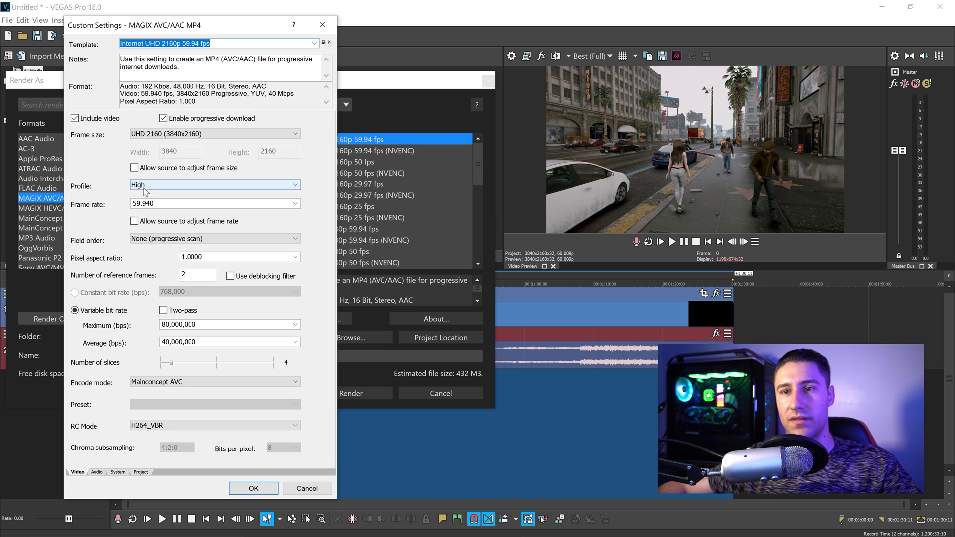
text(6)
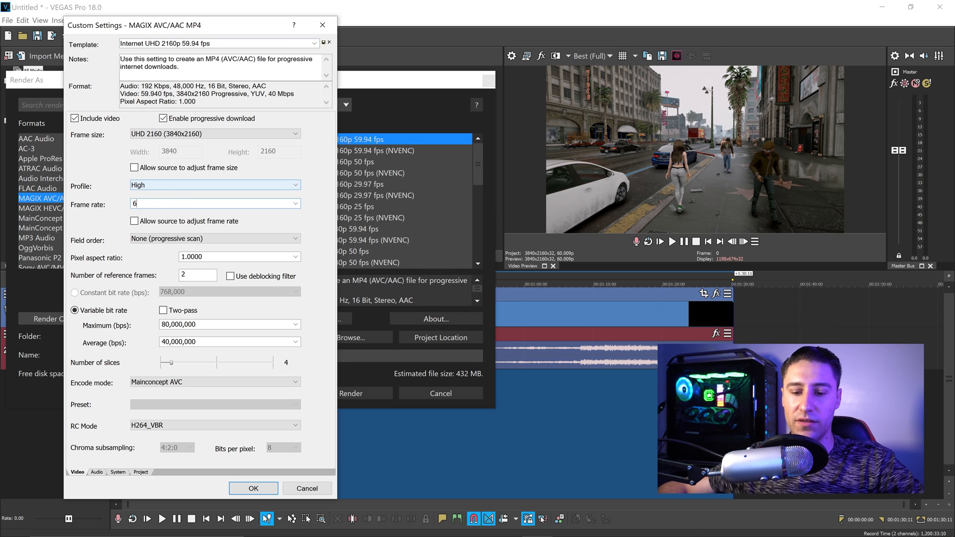
text(60.000000)
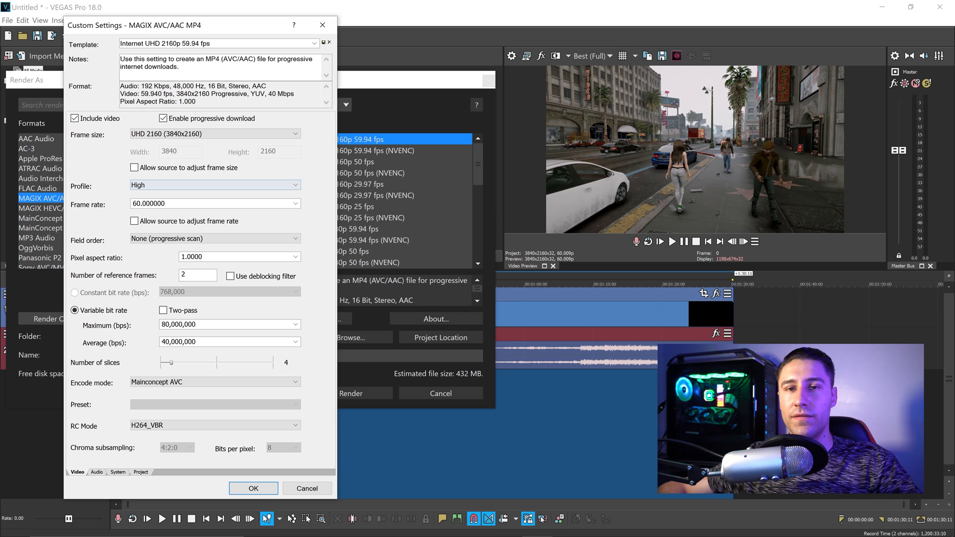
click(230, 276)
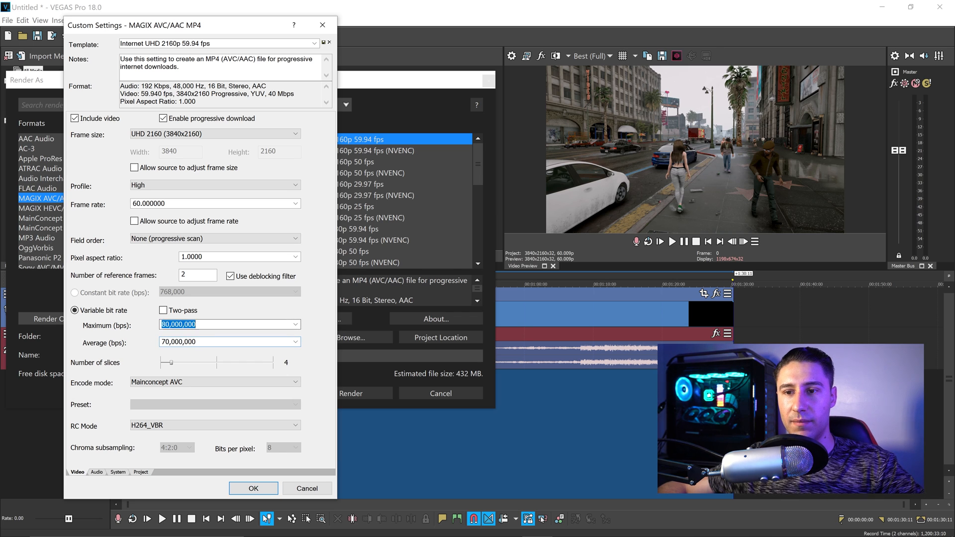
- Set the maximum bit rate to 85,000,000 bps and enable two-pass encoding
text(85,000,000)
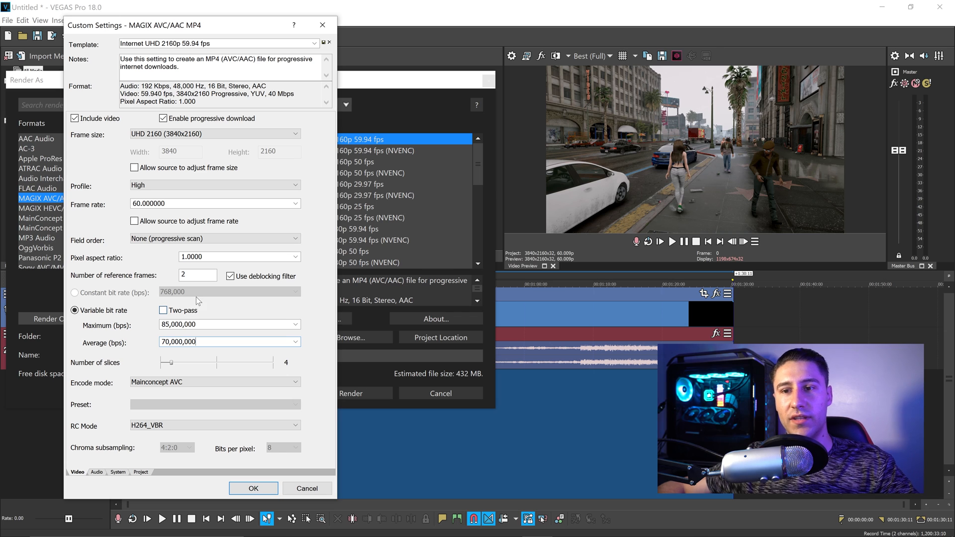
click(163, 311)
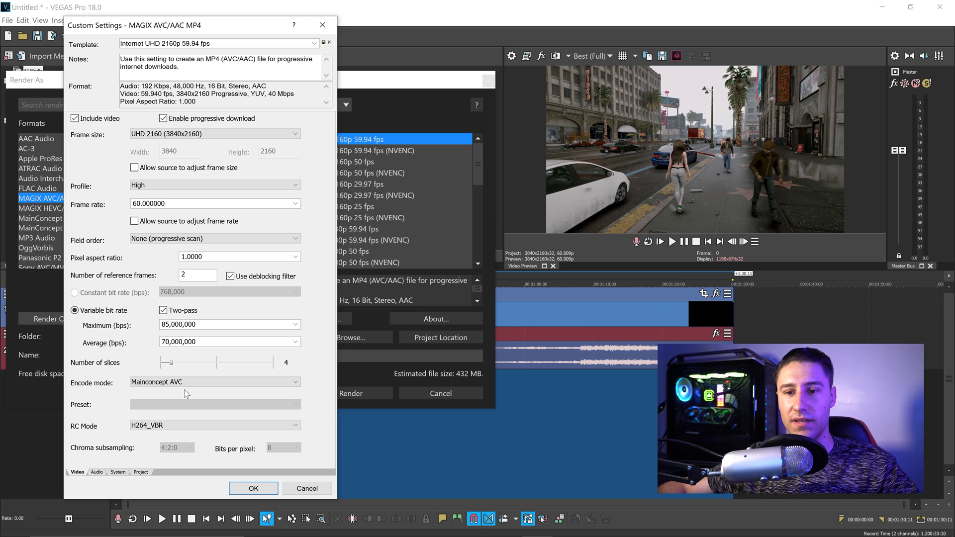
- Keep Mainconcept AVC as encode mode and set the audio bit rate to 384,000 bps
click(214, 382)
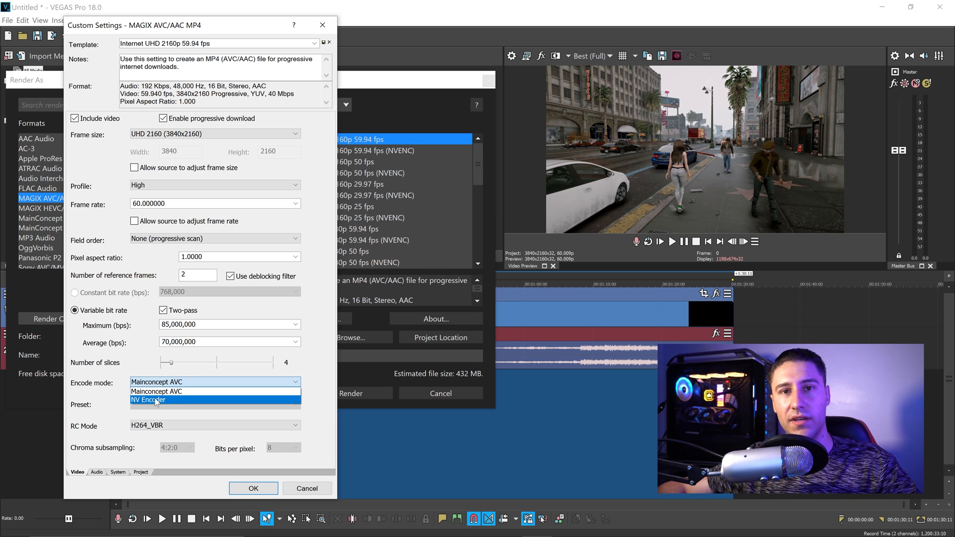
click(180, 391)
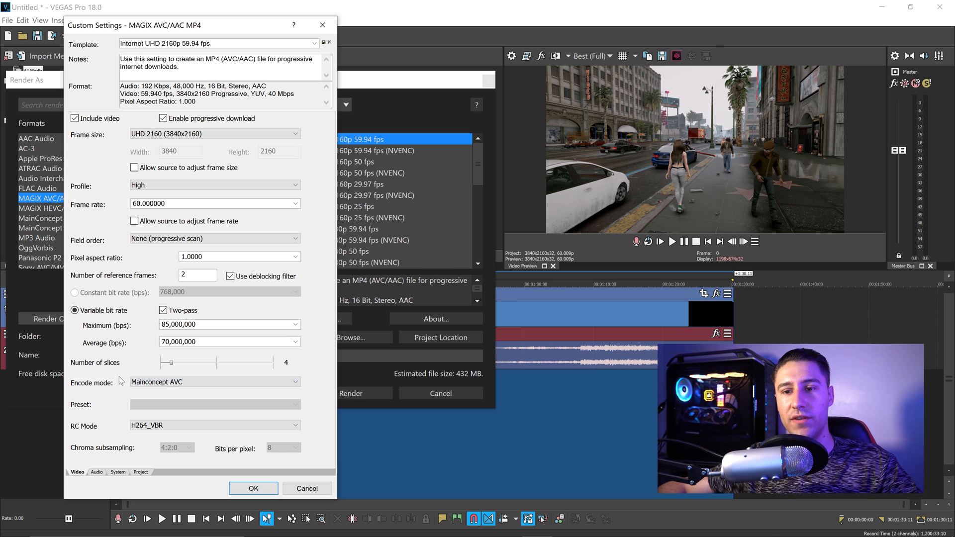
mouse_move(147, 414)
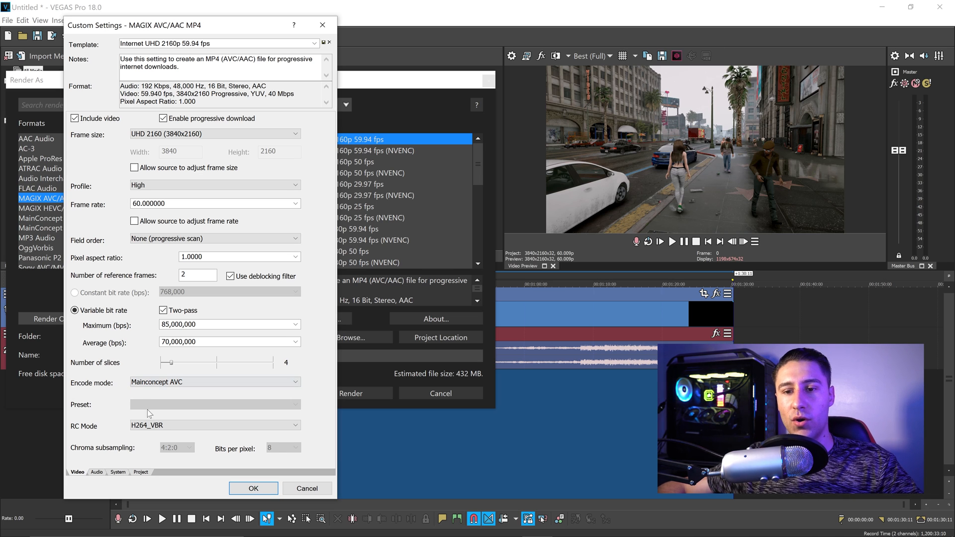
click(213, 425)
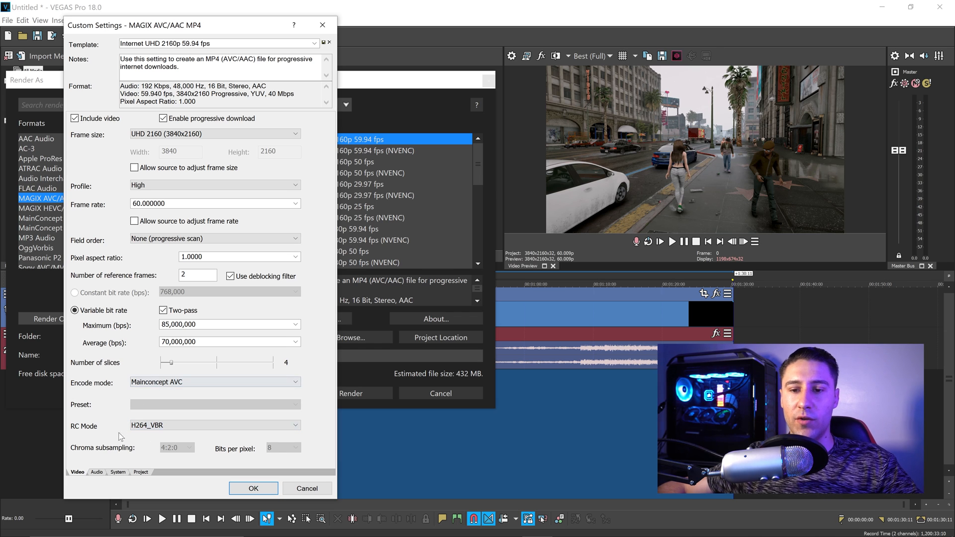
click(96, 472)
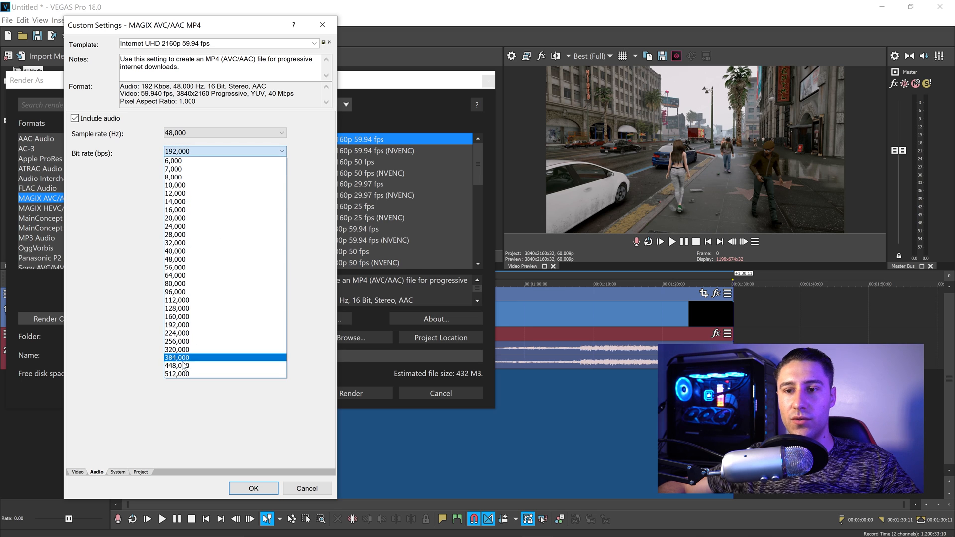
click(177, 357)
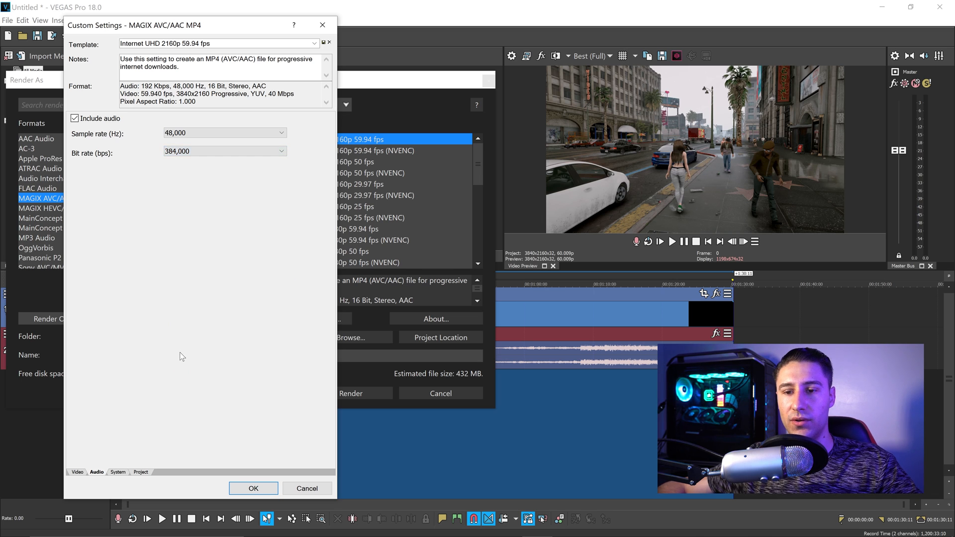
click(76, 472)
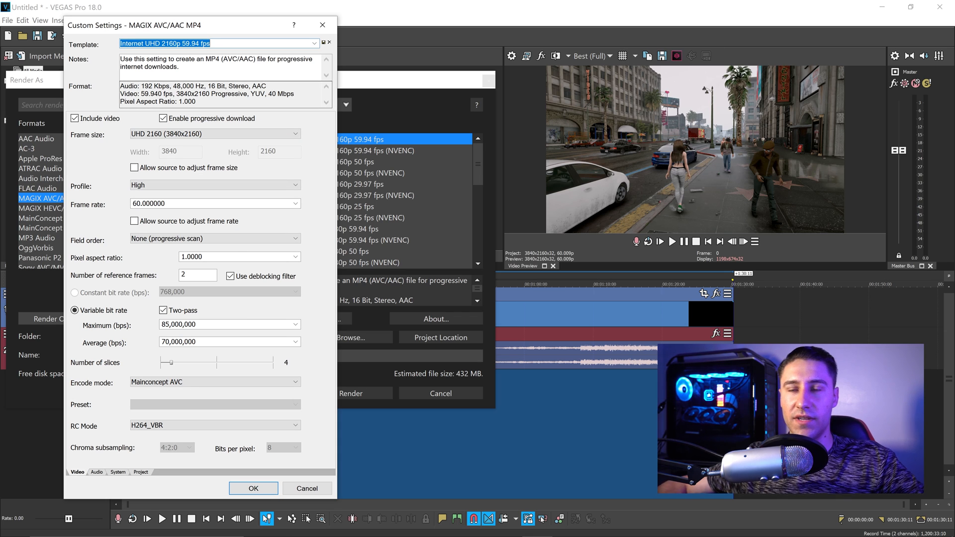
- Save the settings as template 'YouTube 4K 60FPS' and confirm the dialog
text(YouTube 4K 60FPS)
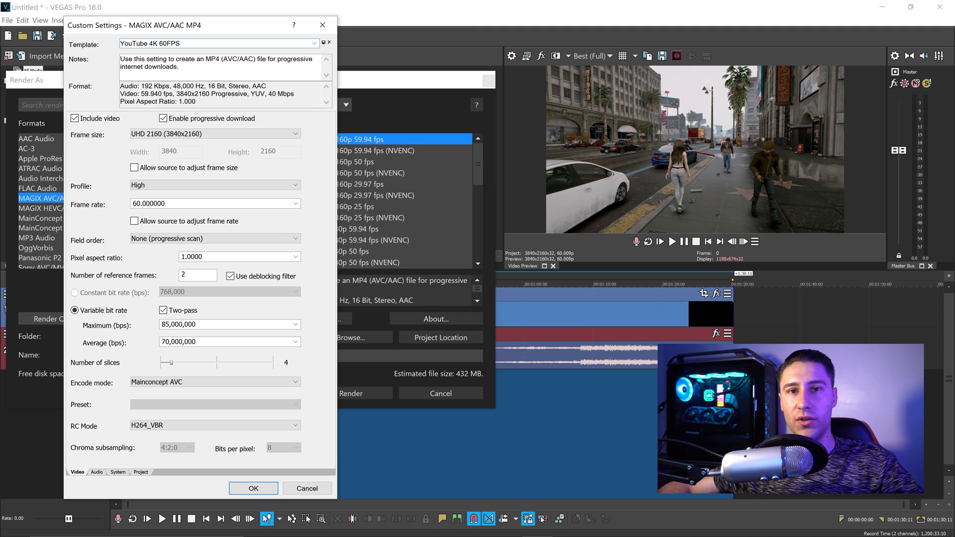
mouse_move(323, 42)
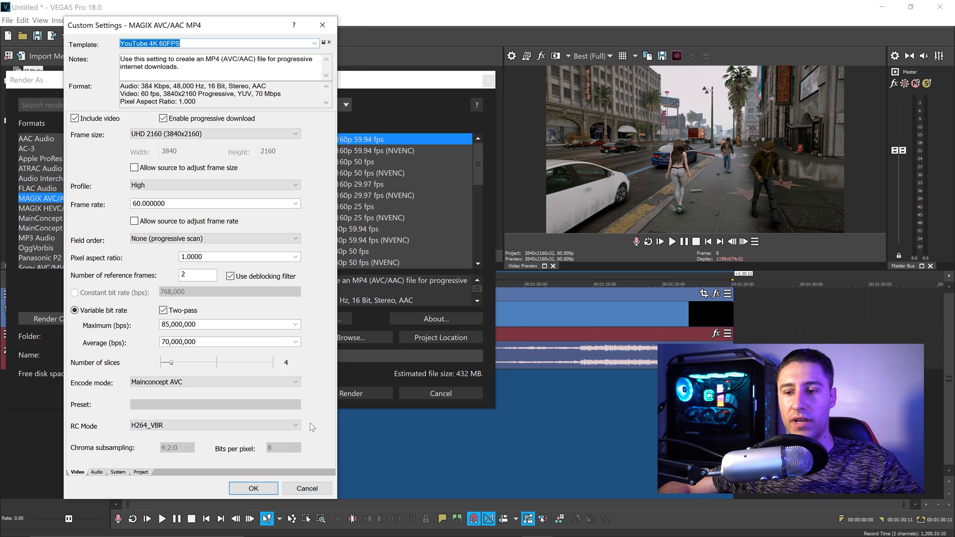
click(307, 488)
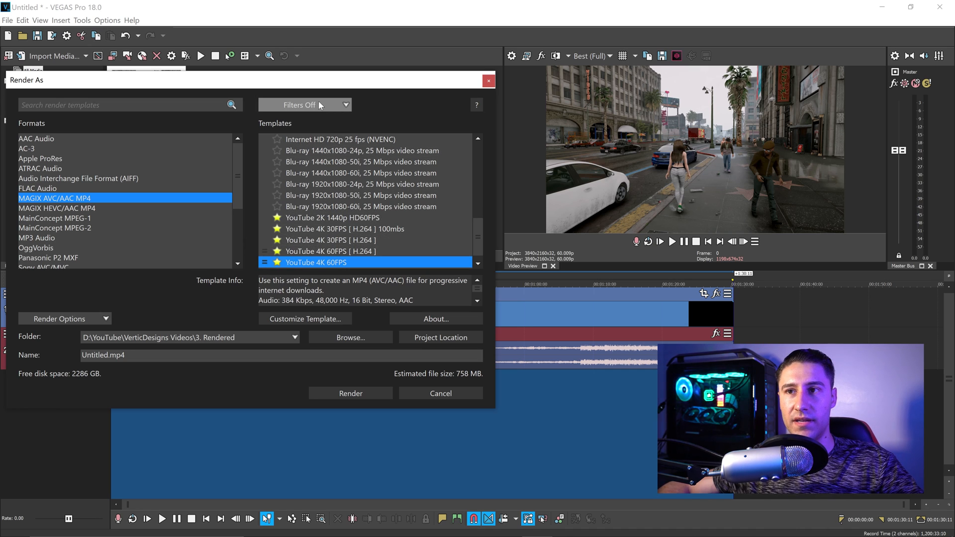
- Filter the template list to show favorites only
click(304, 104)
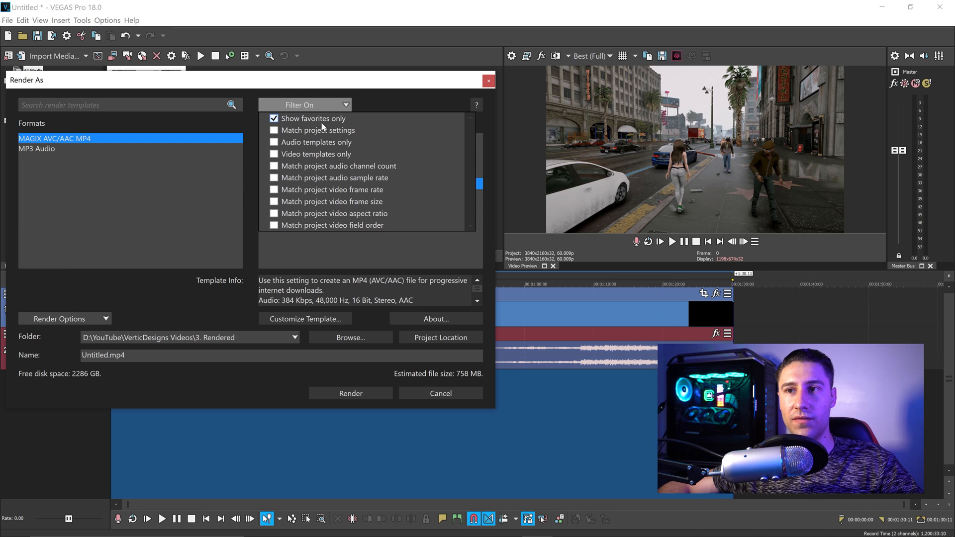